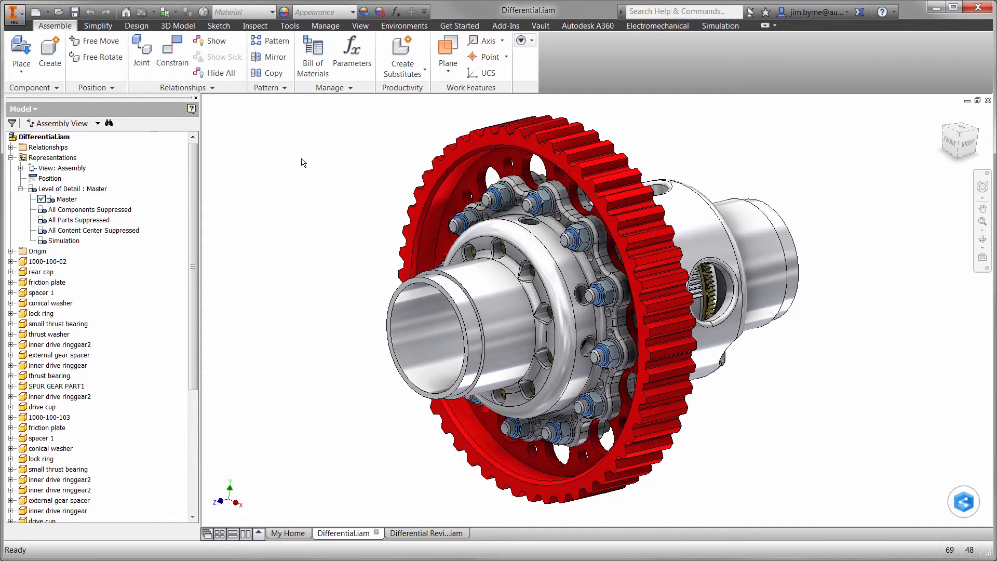
# - Switch to Autodesk Nastran and display the Subcase 1 von Mises stress contour
pyautogui.click(404, 26)
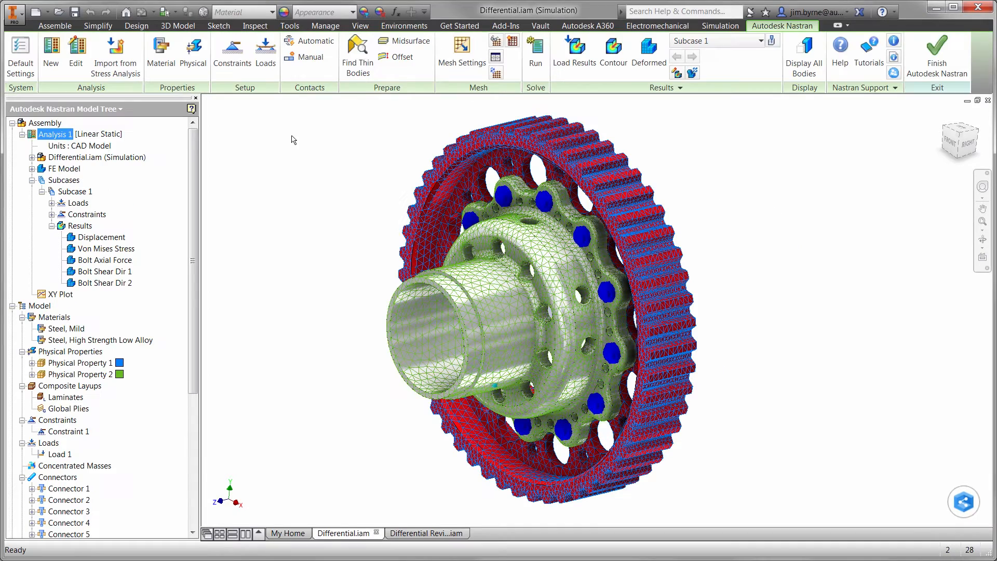
pyautogui.click(106, 248)
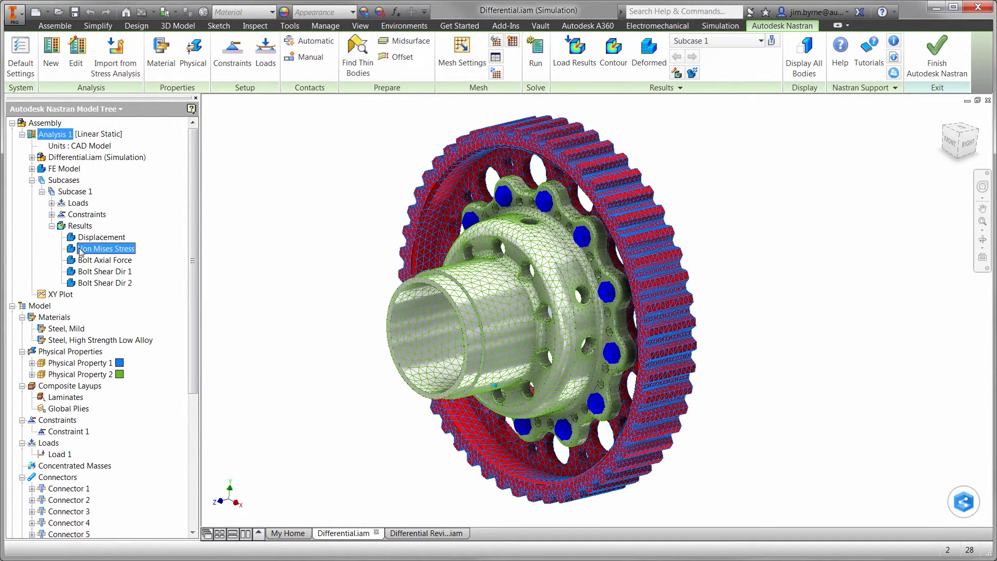
pyautogui.doubleClick(106, 248)
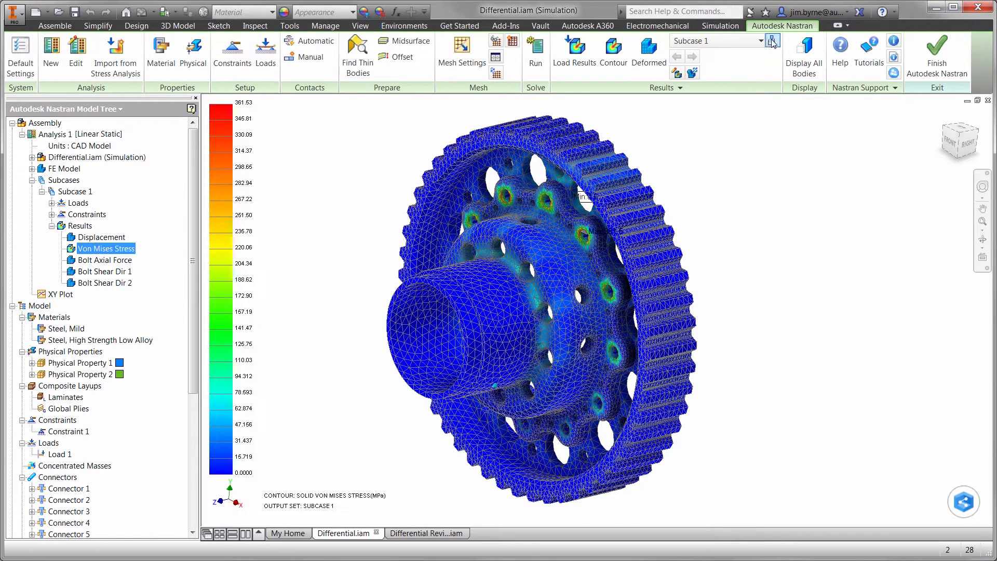
pyautogui.moveTo(573, 255)
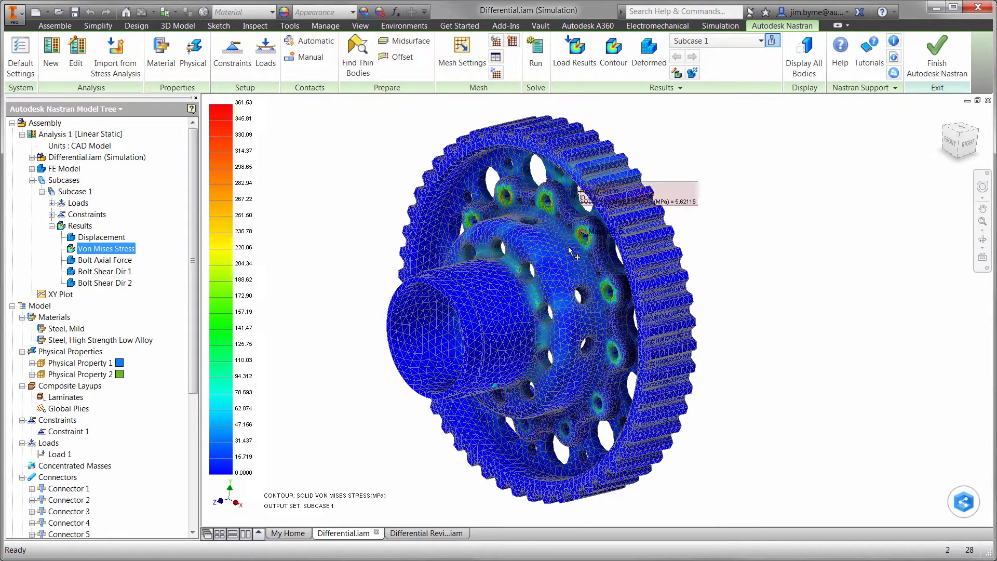
pyautogui.moveTo(540, 312)
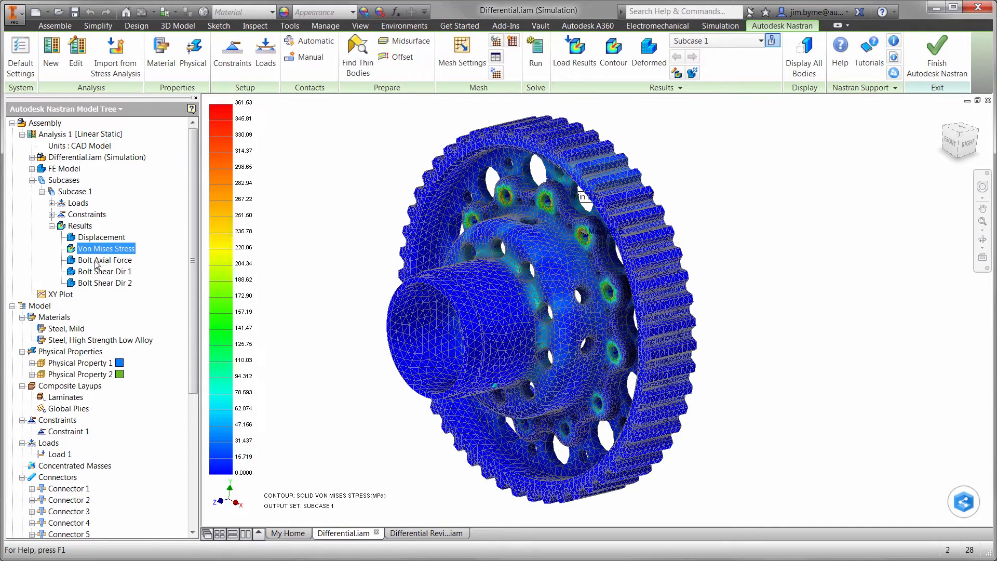
# - Display the Bolt Axial Force, Bolt Shear Dir 1 and Bolt Shear Dir 2 contours
pyautogui.click(105, 259)
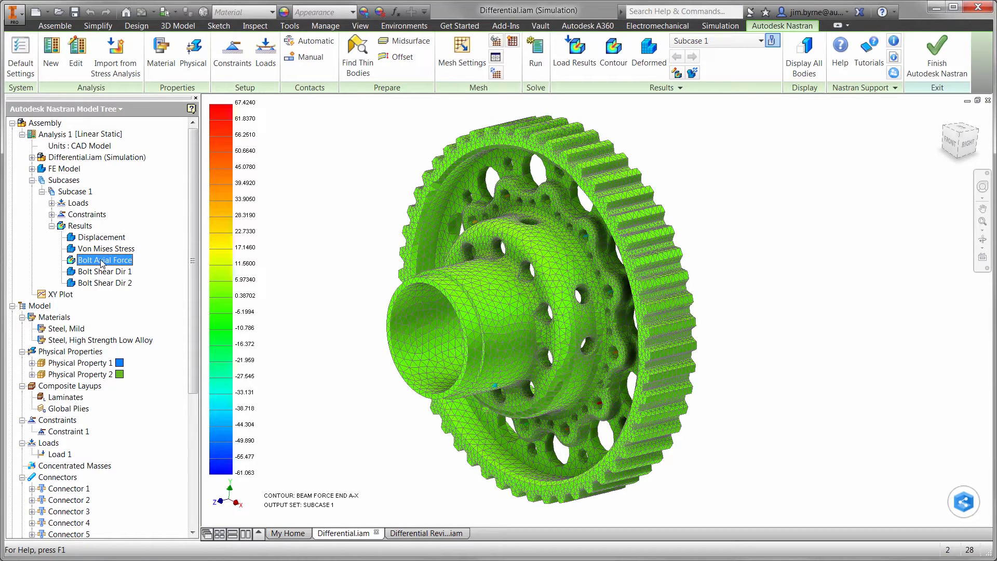
pyautogui.click(104, 271)
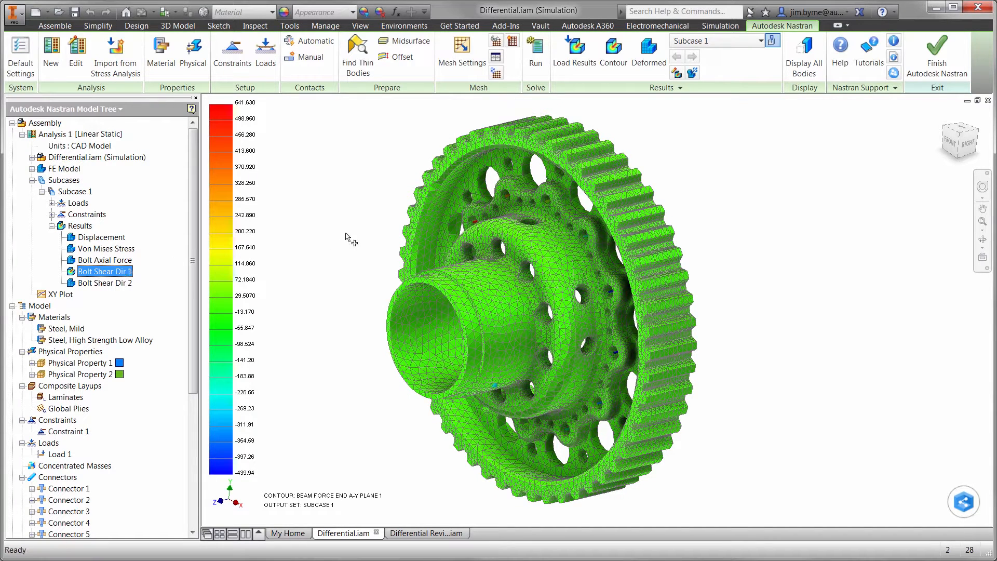
pyautogui.moveTo(553, 210)
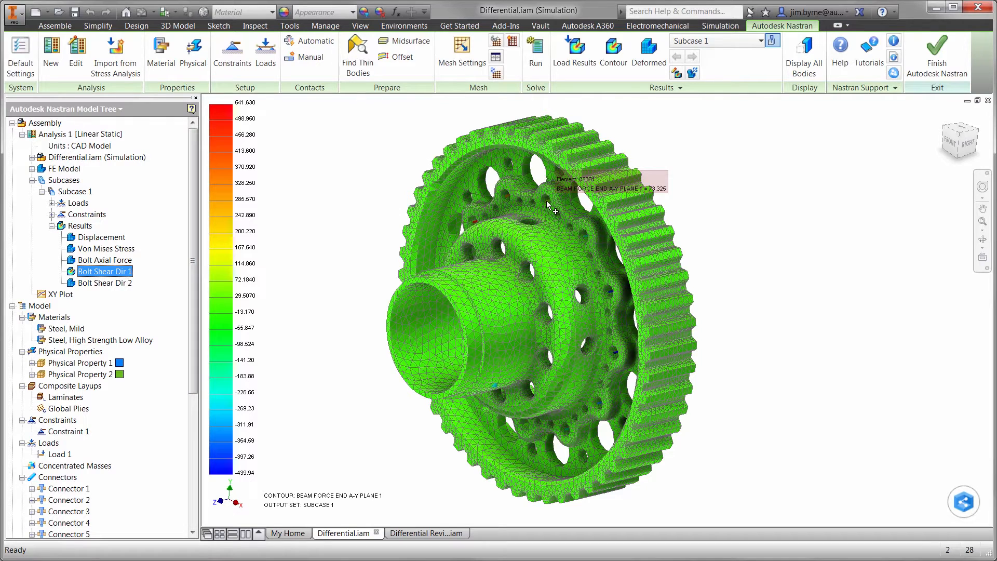
pyautogui.moveTo(100, 284)
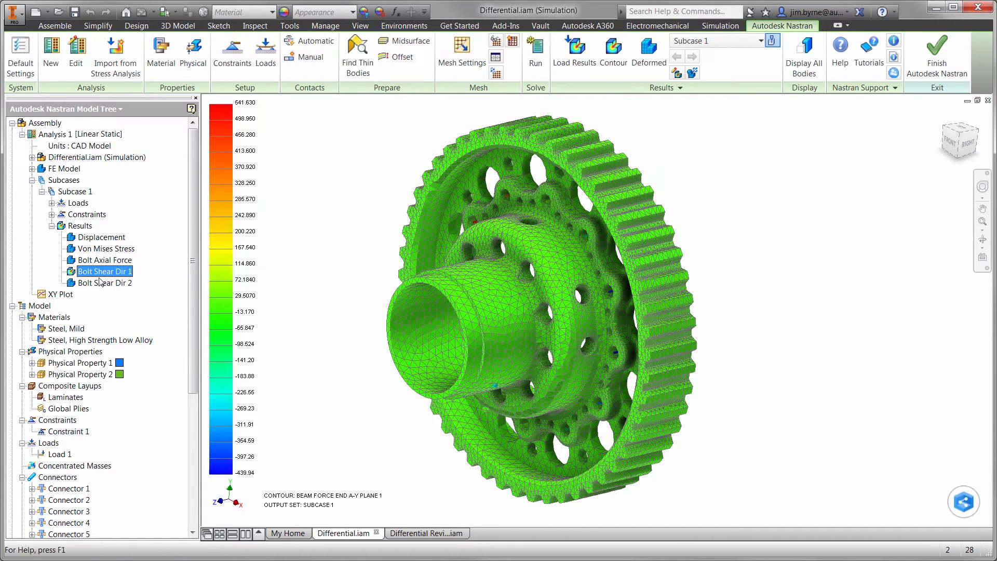
pyautogui.click(105, 283)
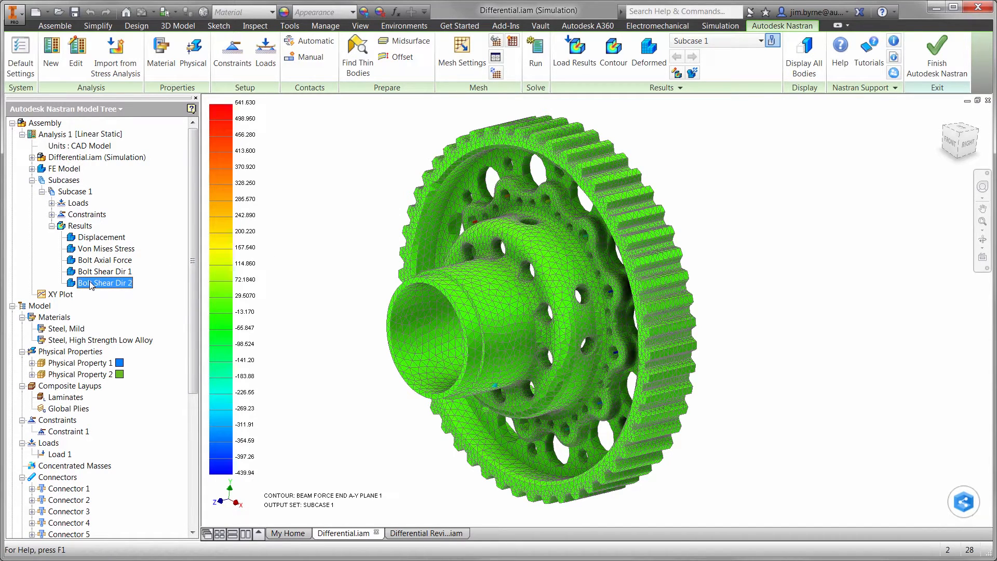
pyautogui.click(104, 282)
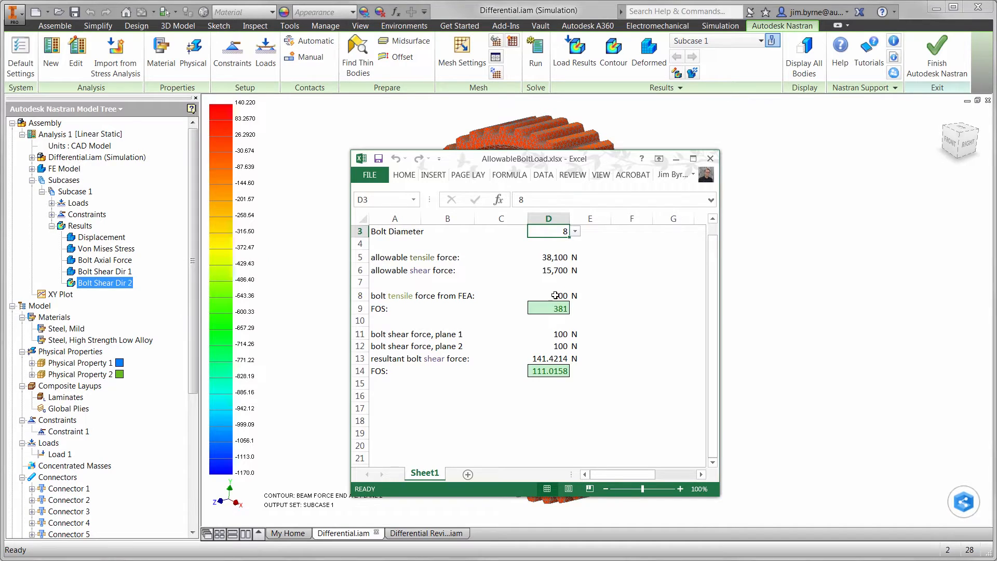
# - Enter FEA bolt forces of 67 N tensile plus 73 N and 1170 N shear
pyautogui.click(549, 308)
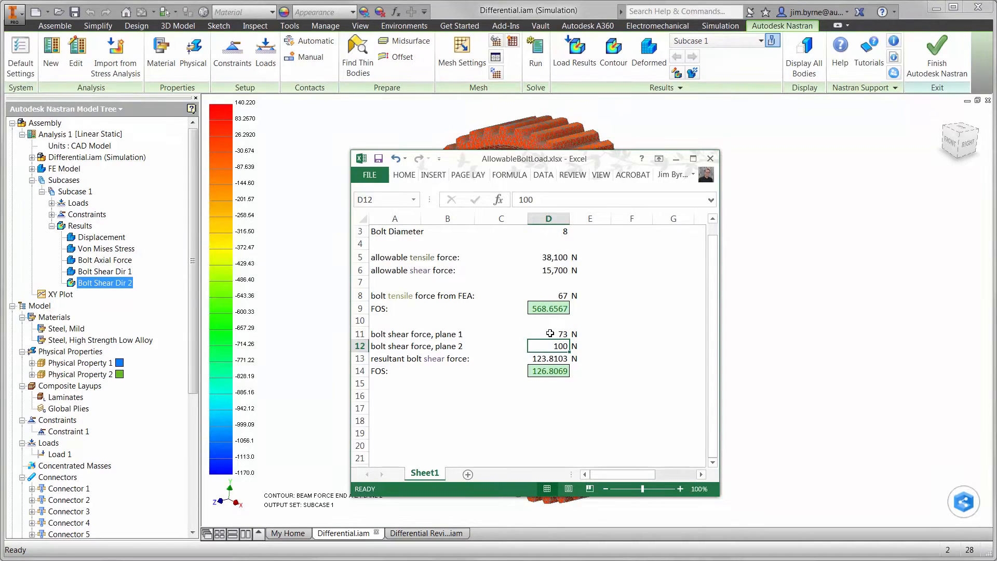
pyautogui.write('1170')
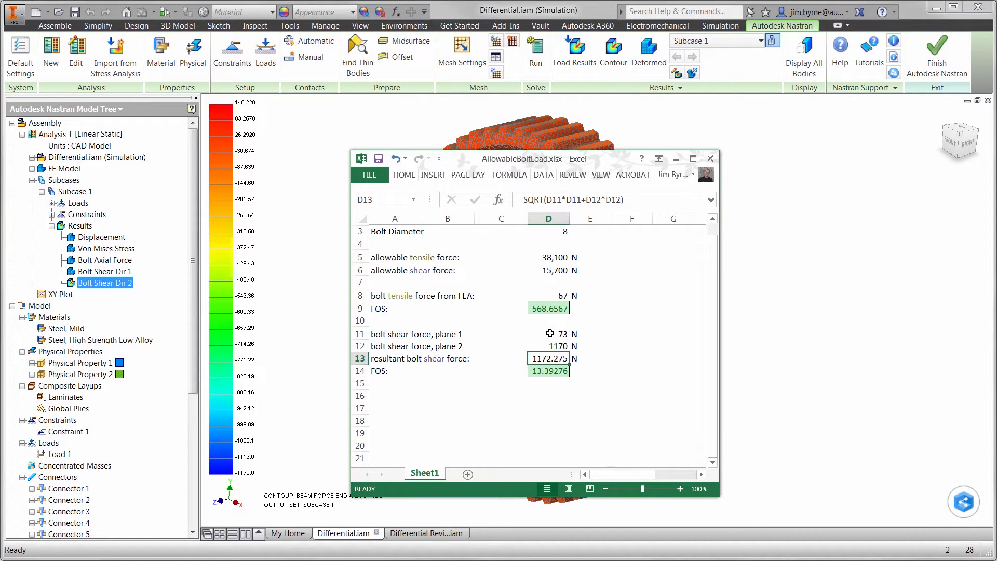
pyautogui.click(426, 532)
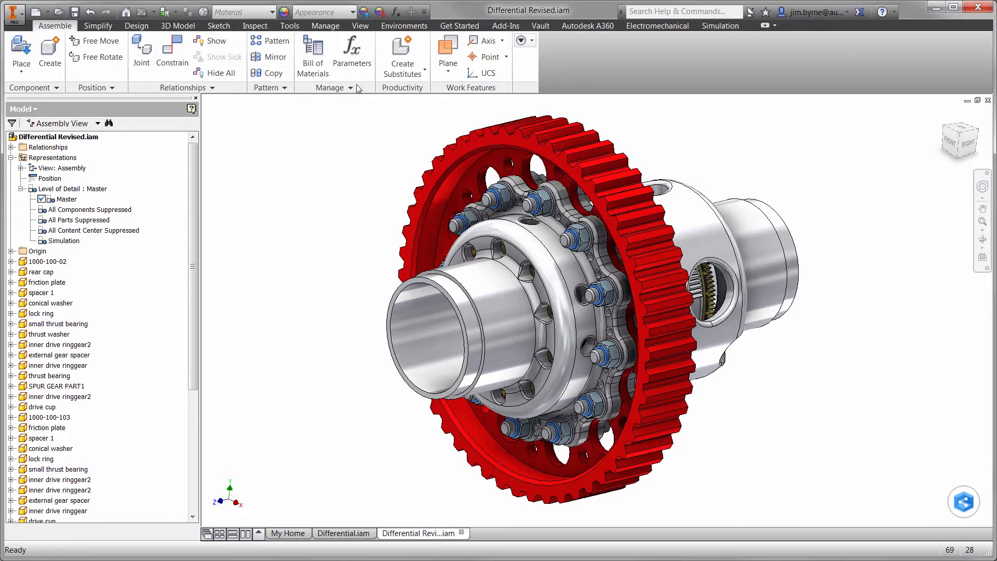
# - Bring up Differential Revised.iam and pick the rear cap with Select Other
pyautogui.click(352, 54)
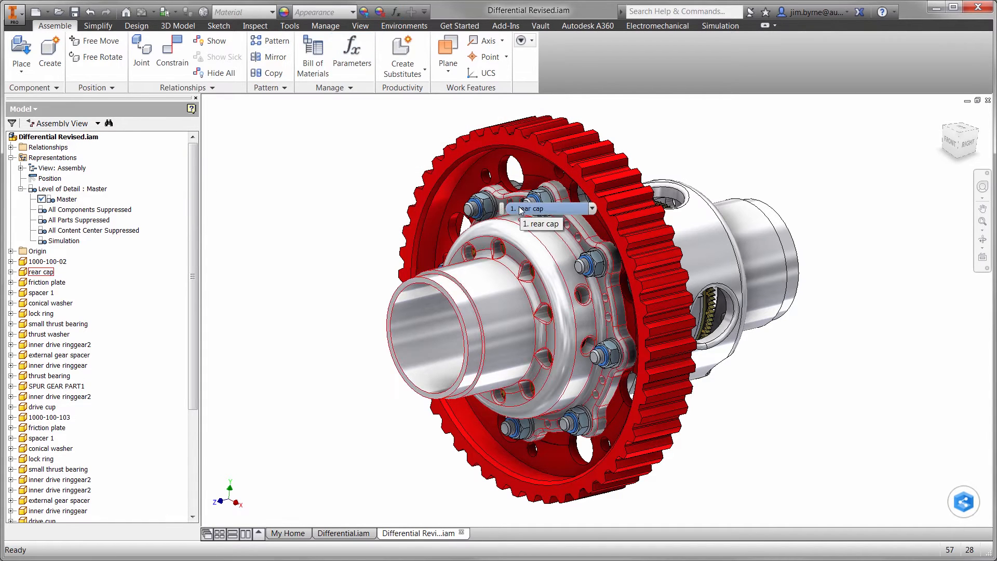
pyautogui.click(404, 25)
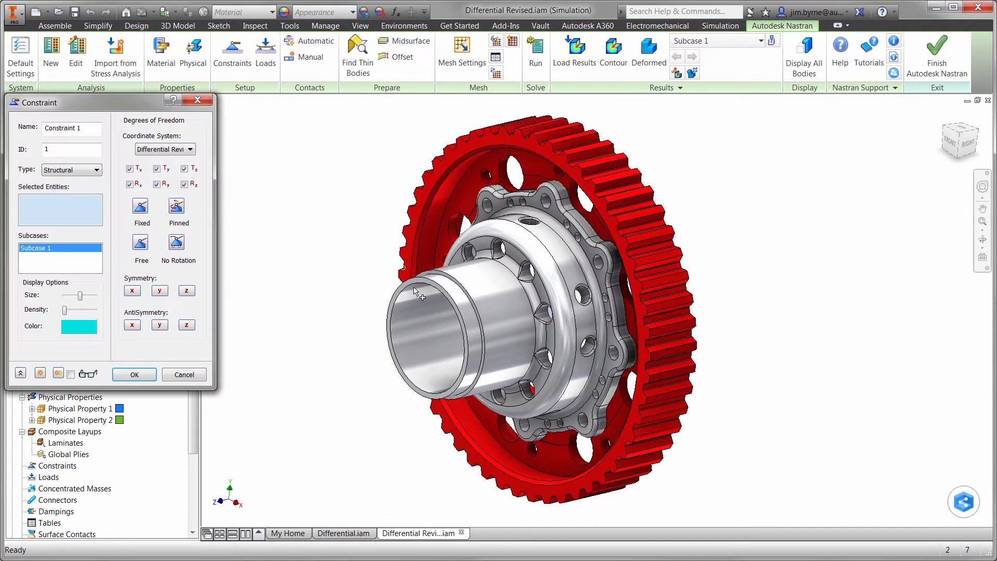
# - Constrain the rear cap face and load two tooth faces with -5000 N normal to surface
pyautogui.click(414, 290)
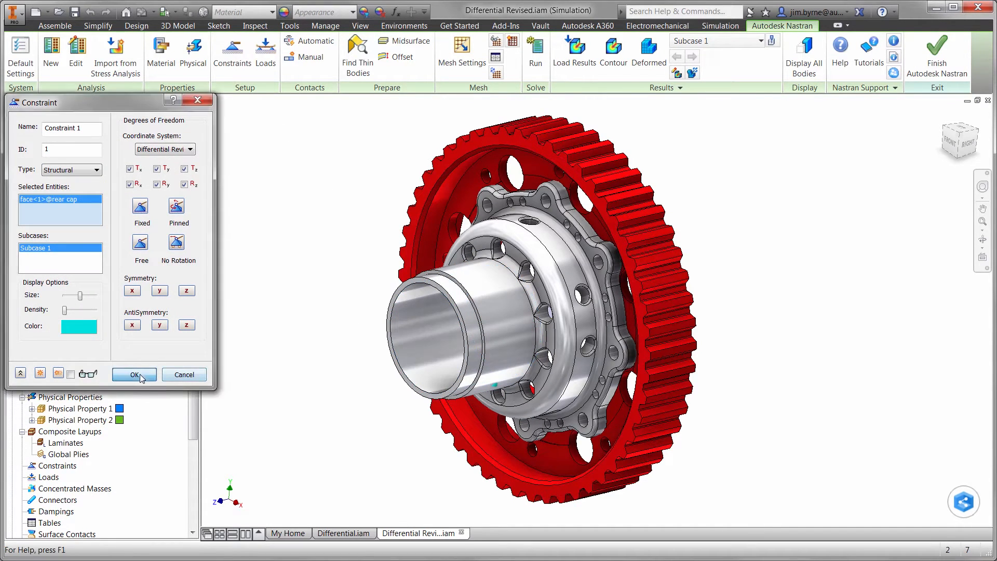
pyautogui.click(133, 374)
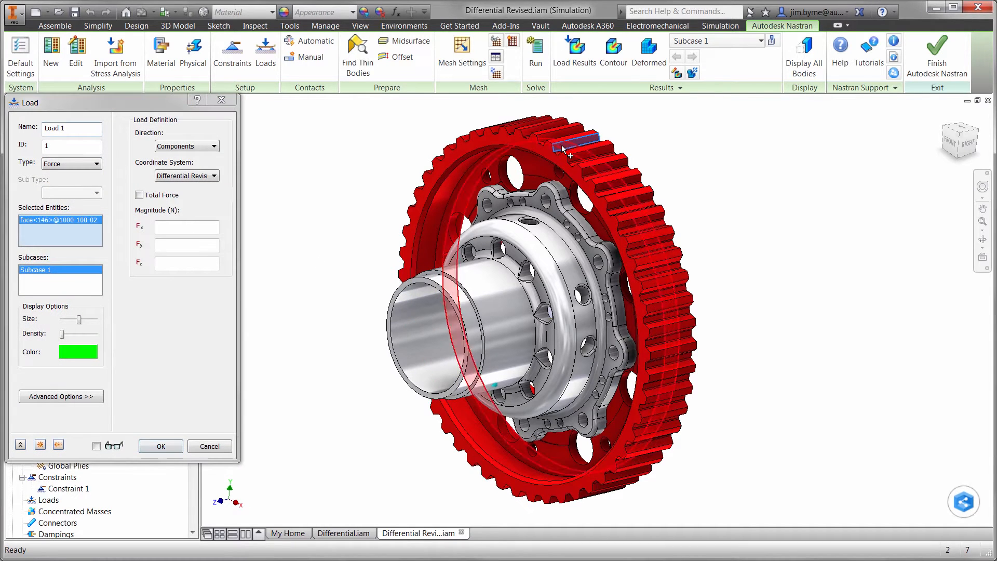
pyautogui.click(214, 145)
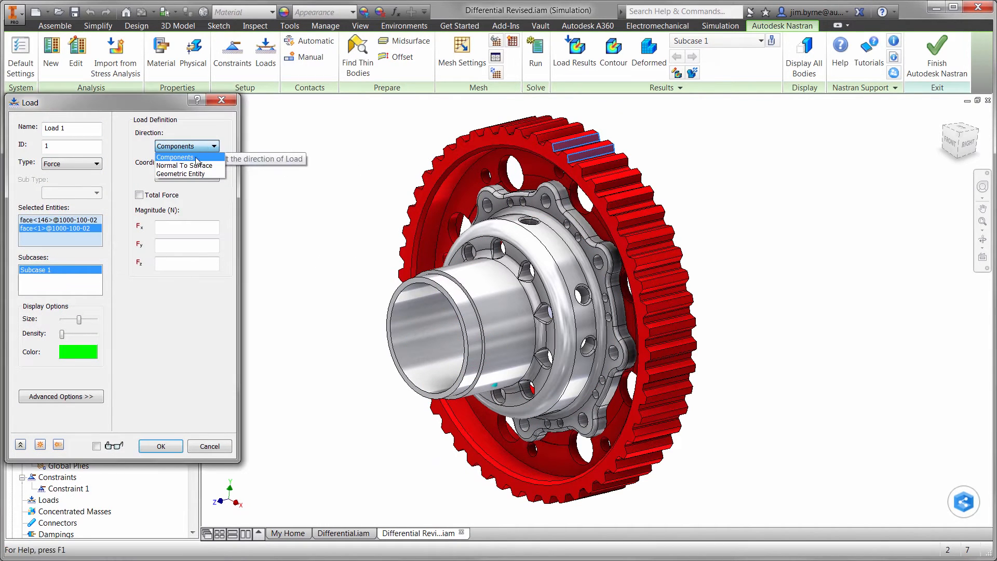
pyautogui.click(184, 165)
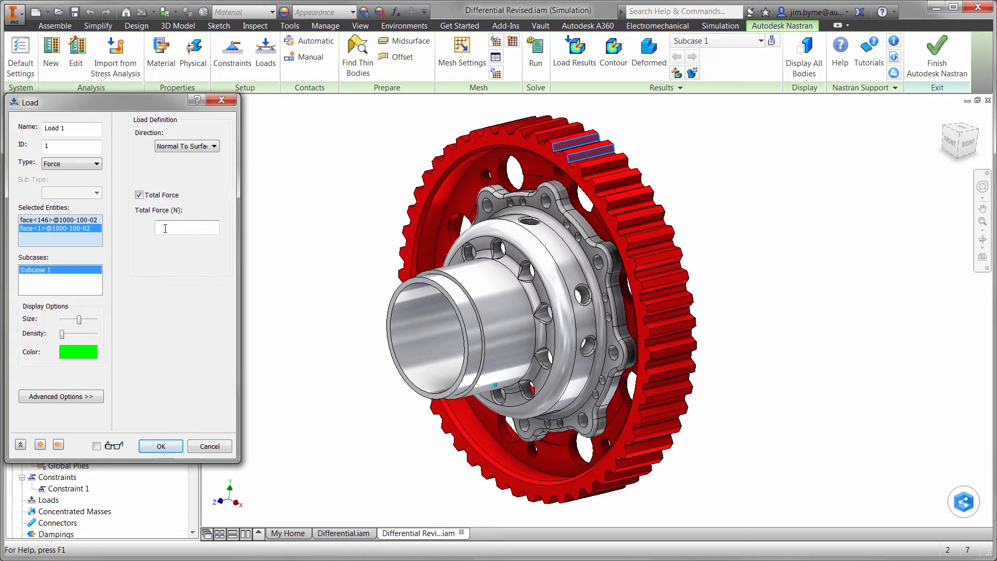
pyautogui.write('-5000')
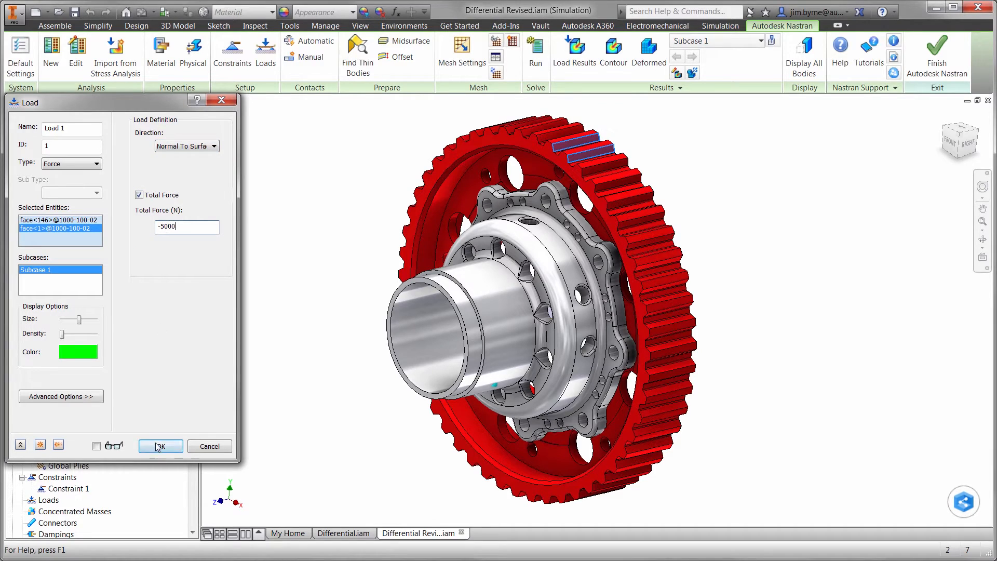
pyautogui.click(160, 446)
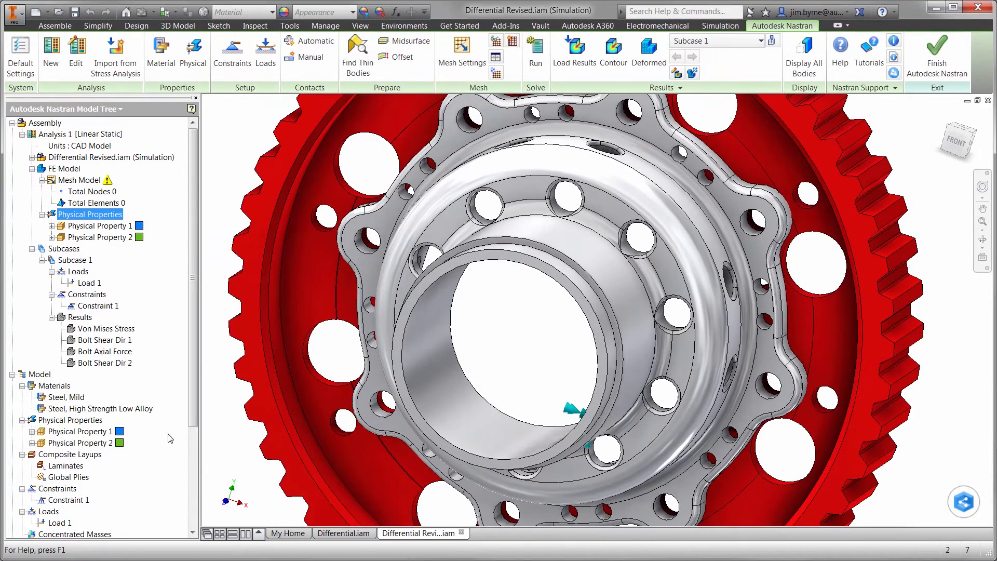
# - Create eight 8 mm Mild Steel bolt connectors from flange head edges to rear cap nut edges
pyautogui.rightClick(57, 522)
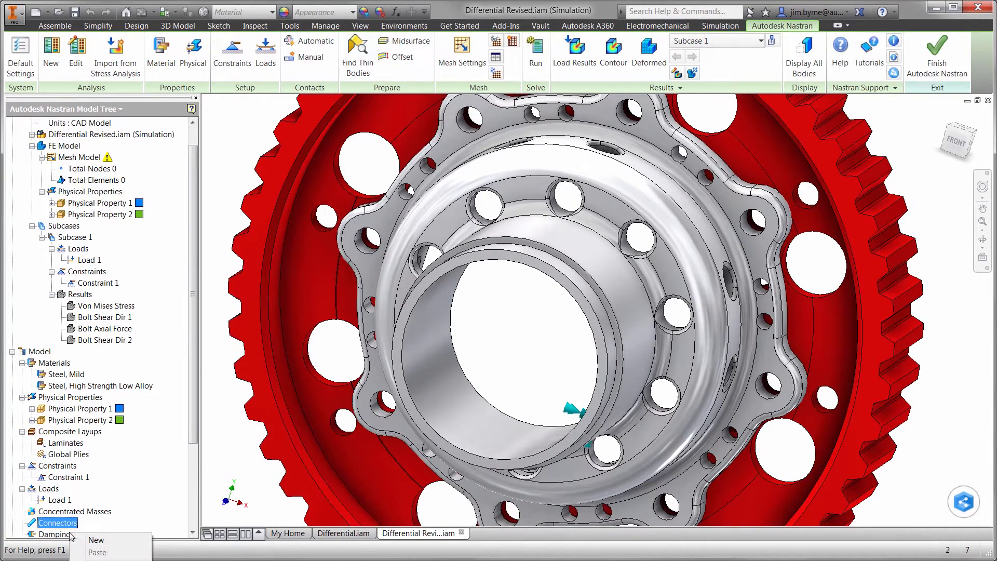
pyautogui.click(96, 539)
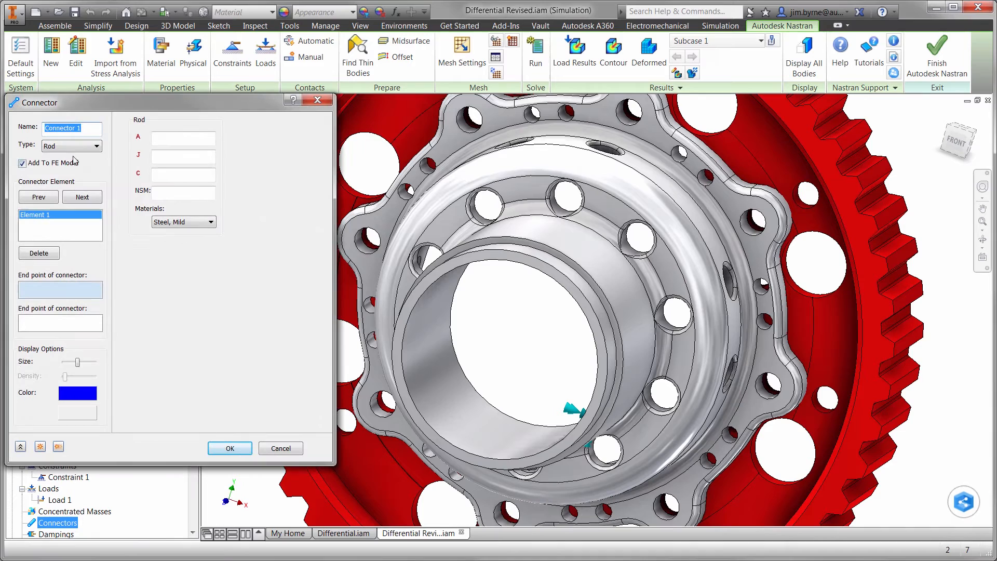
pyautogui.click(97, 145)
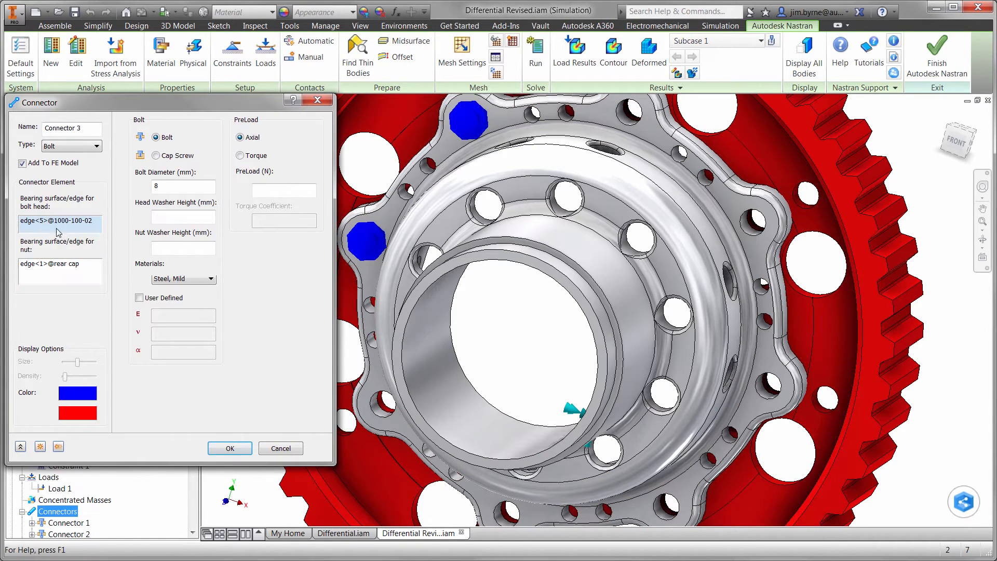
pyautogui.click(628, 113)
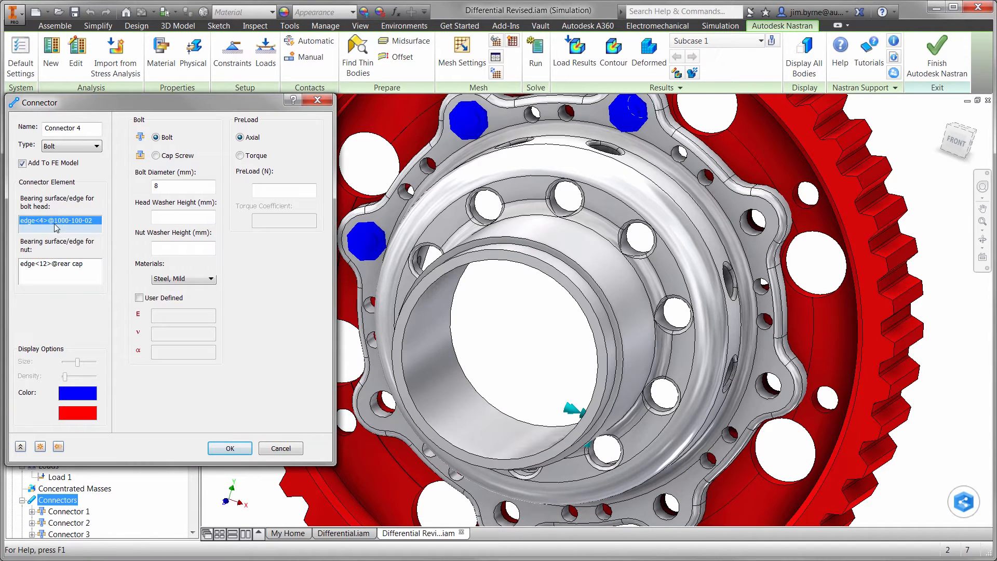
pyautogui.click(754, 222)
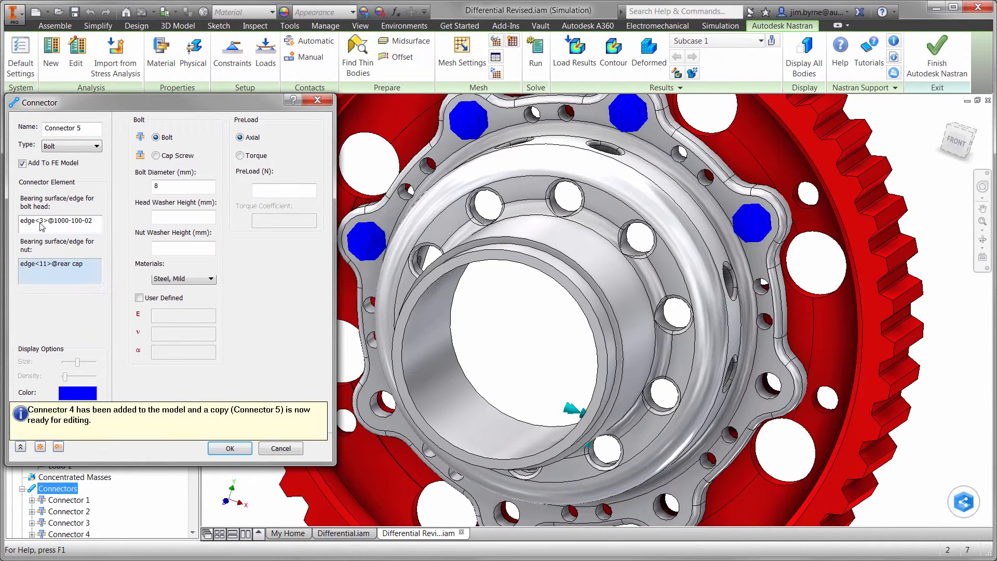
pyautogui.click(766, 385)
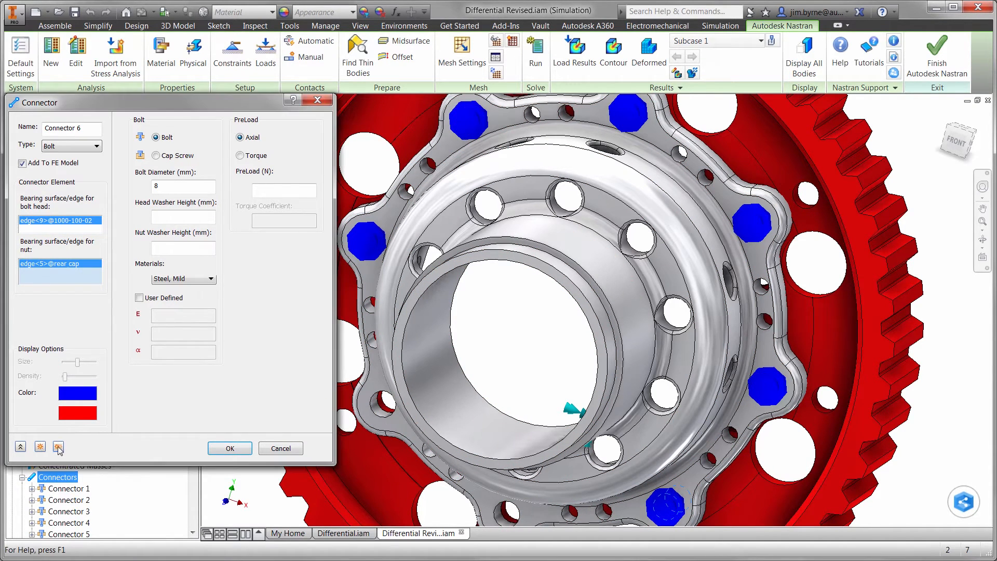
pyautogui.click(58, 446)
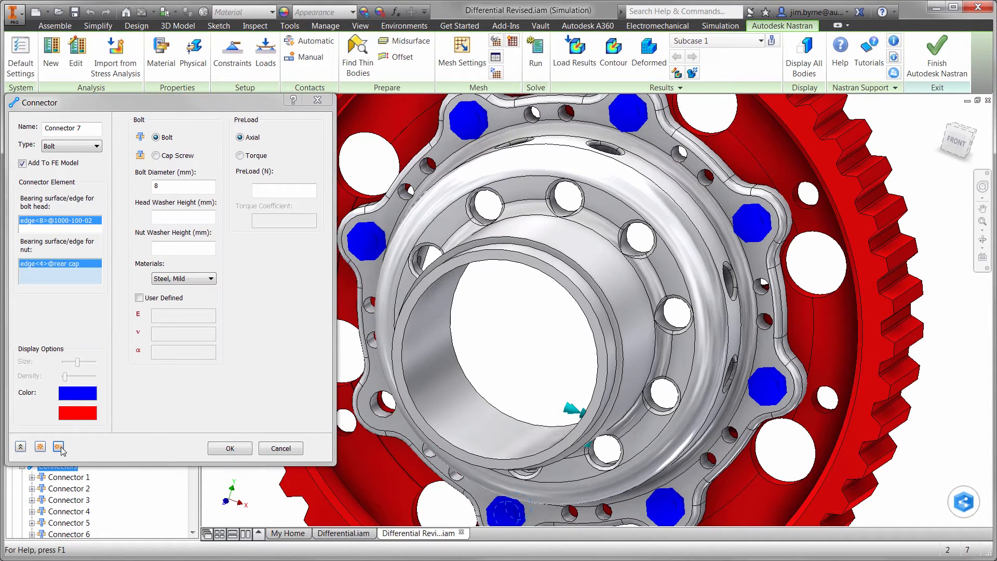
pyautogui.click(57, 445)
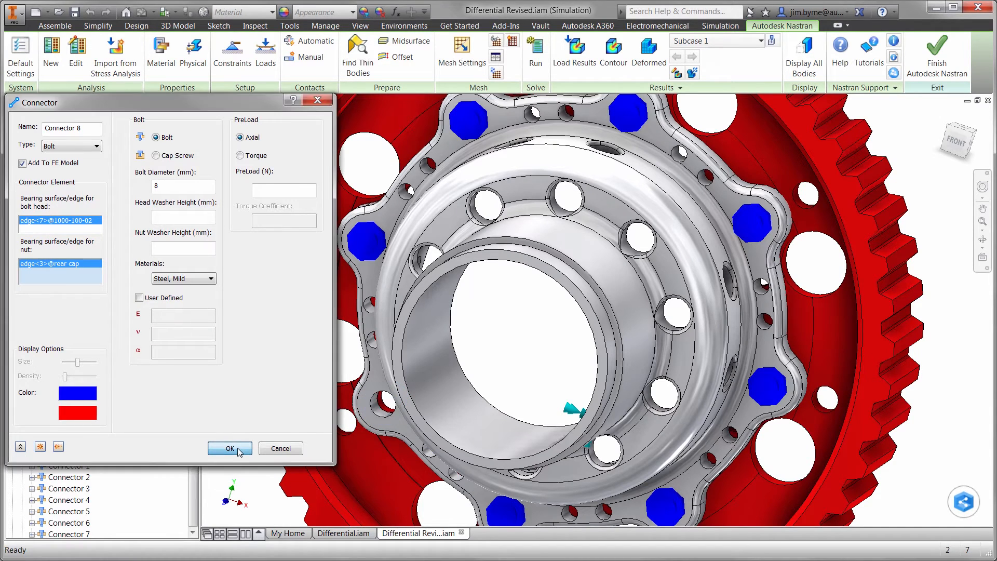
pyautogui.click(229, 448)
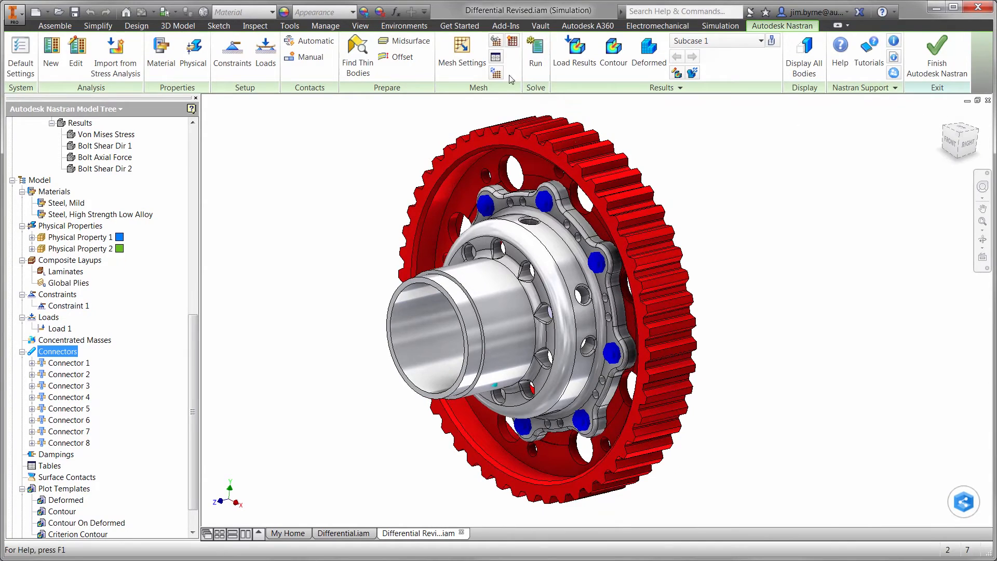
# - Generate the mesh and run the Nastran linear static solution to completion
pyautogui.click(495, 73)
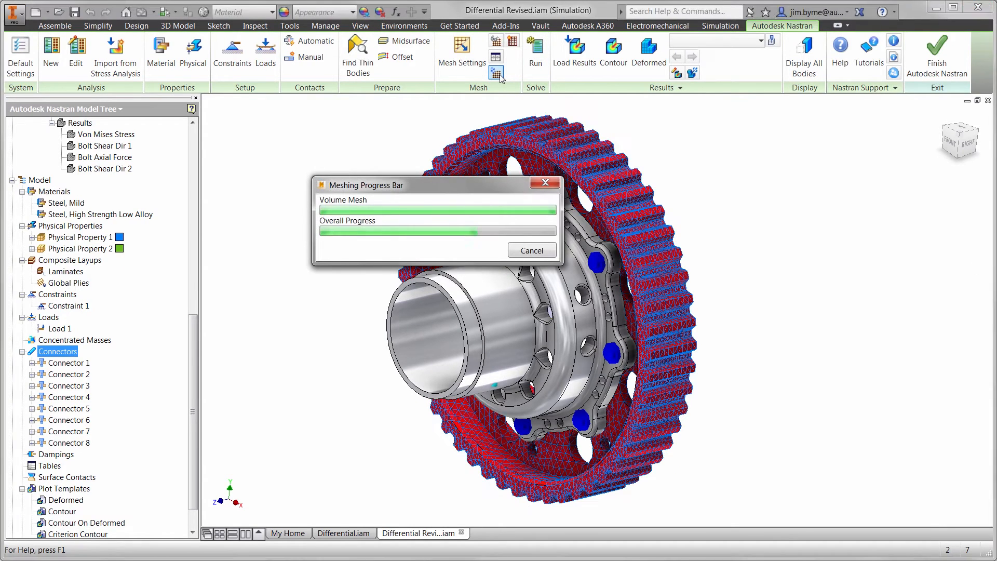
pyautogui.click(535, 51)
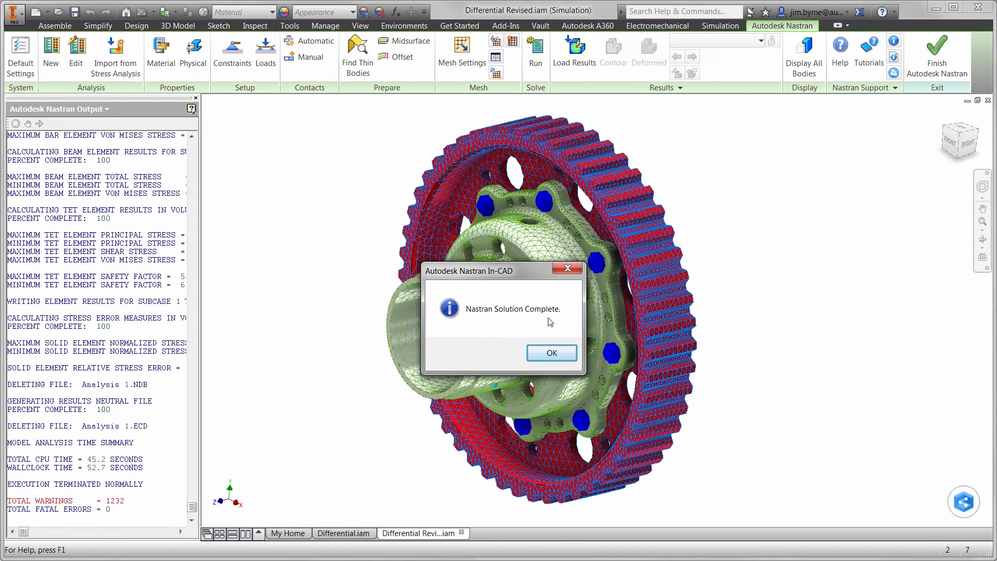
pyautogui.click(550, 353)
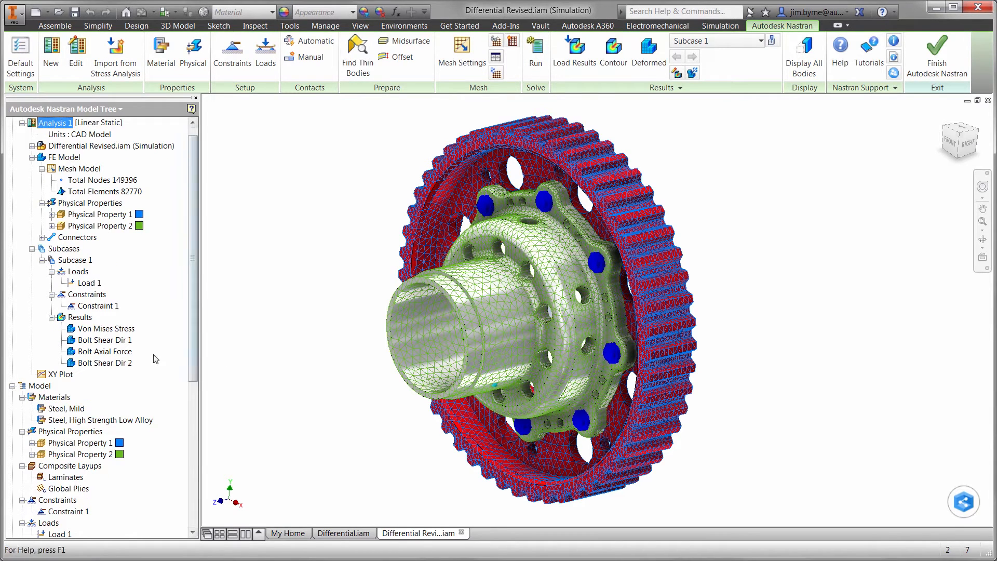
# - Show the revised Bolt Axial Force and Bolt Shear contours, probing shear values
pyautogui.click(106, 352)
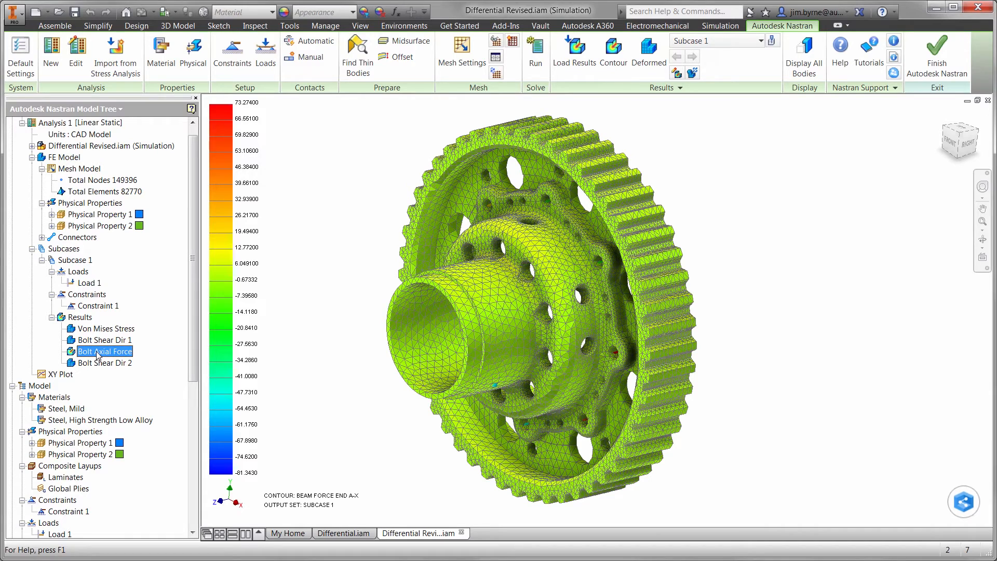
pyautogui.click(104, 340)
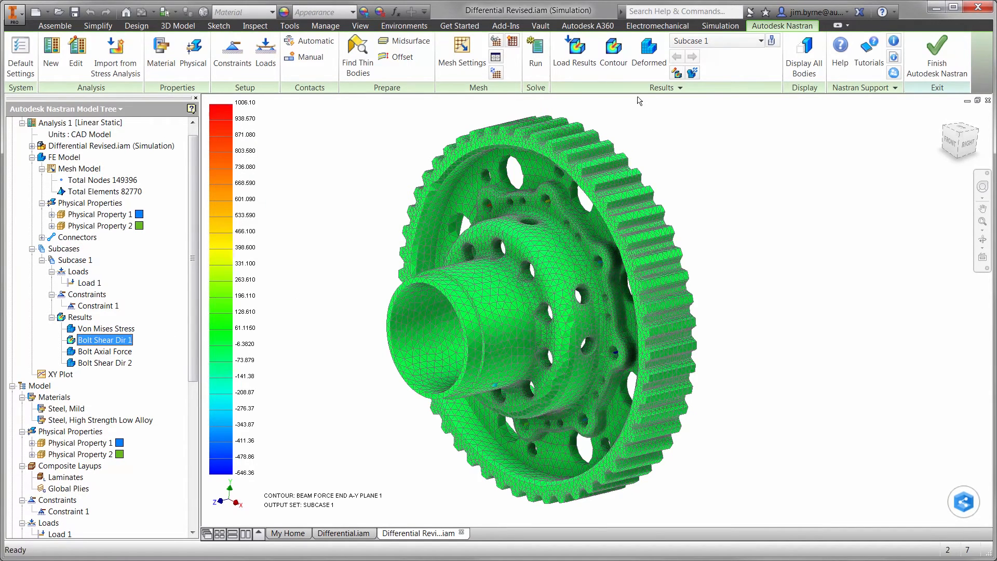
pyautogui.moveTo(553, 210)
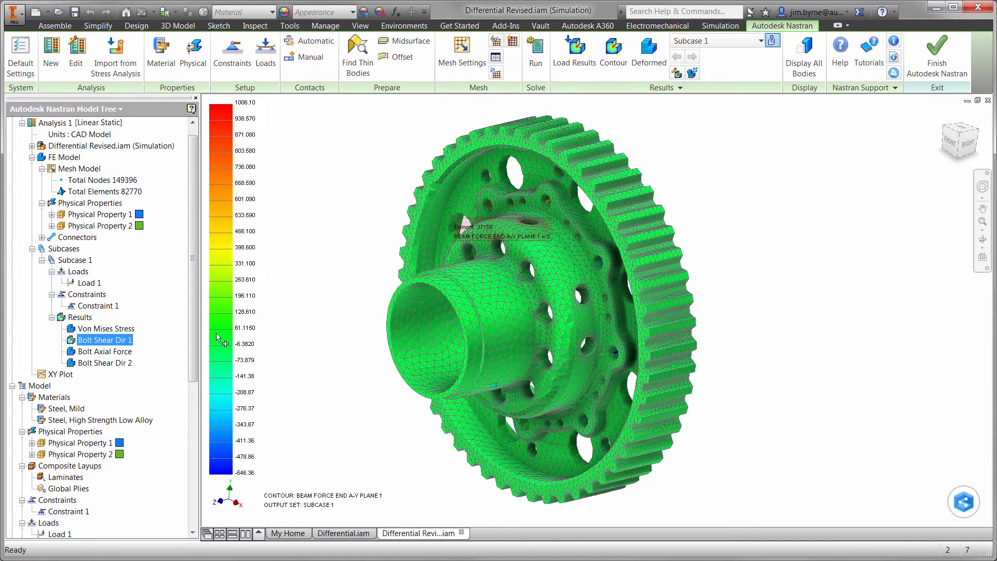
pyautogui.click(105, 363)
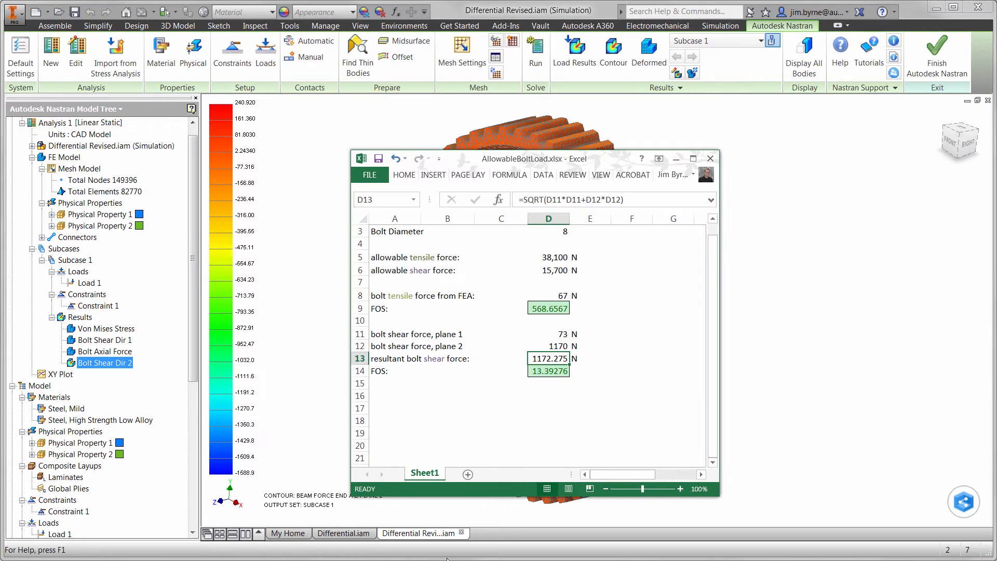
# - Enter the revised FEA bolt forces of 73, 322 and 1588 N
pyautogui.click(549, 295)
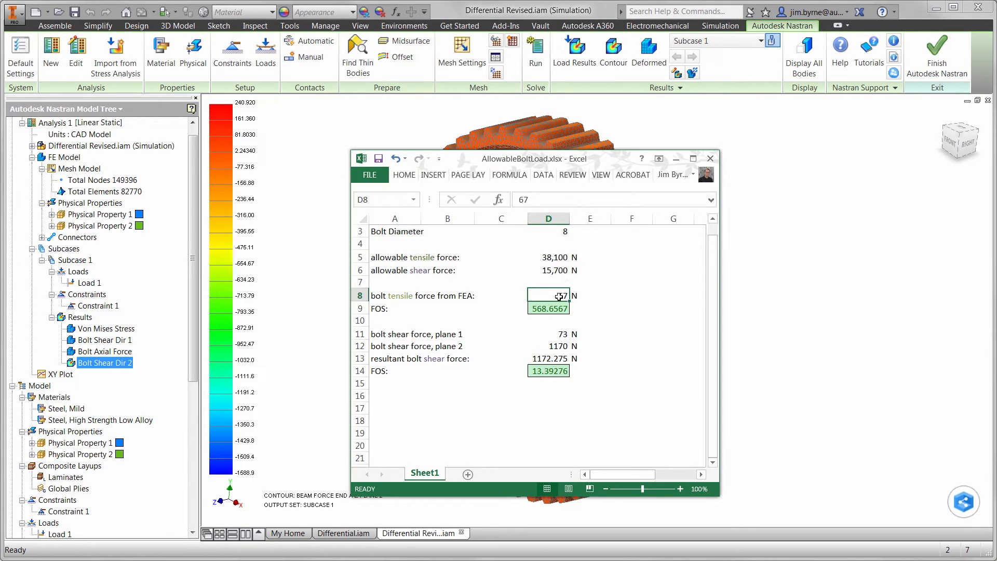
pyautogui.click(549, 320)
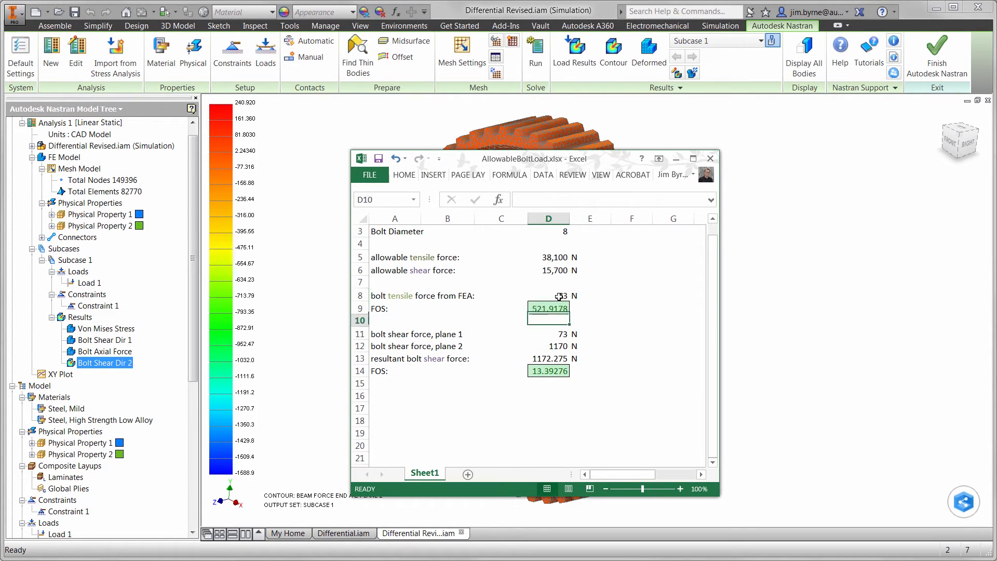
pyautogui.click(548, 346)
pyautogui.write('1588')
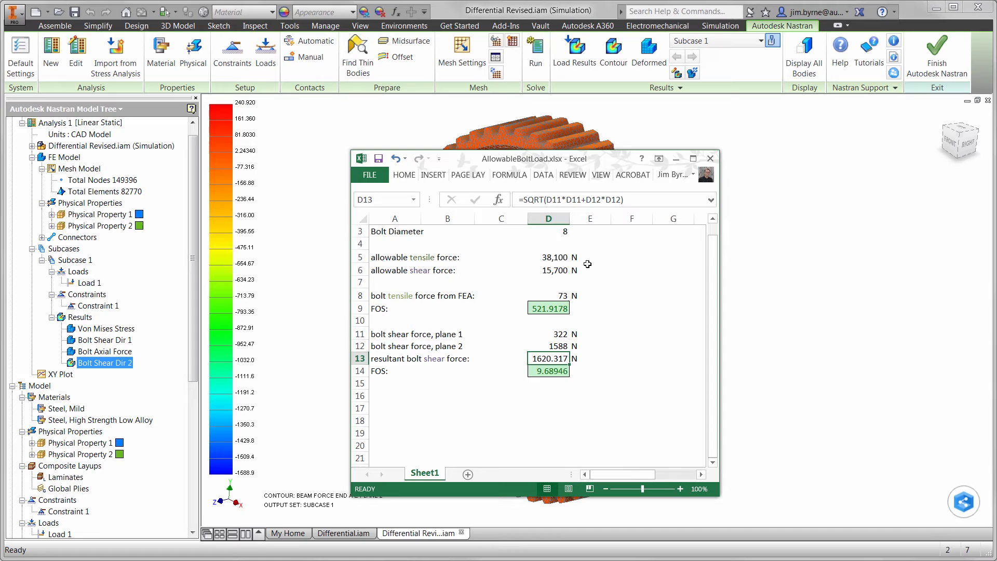
# - Change the bolt diameter to 6 mm, then show Von Mises Stress in Inventor
pyautogui.click(575, 230)
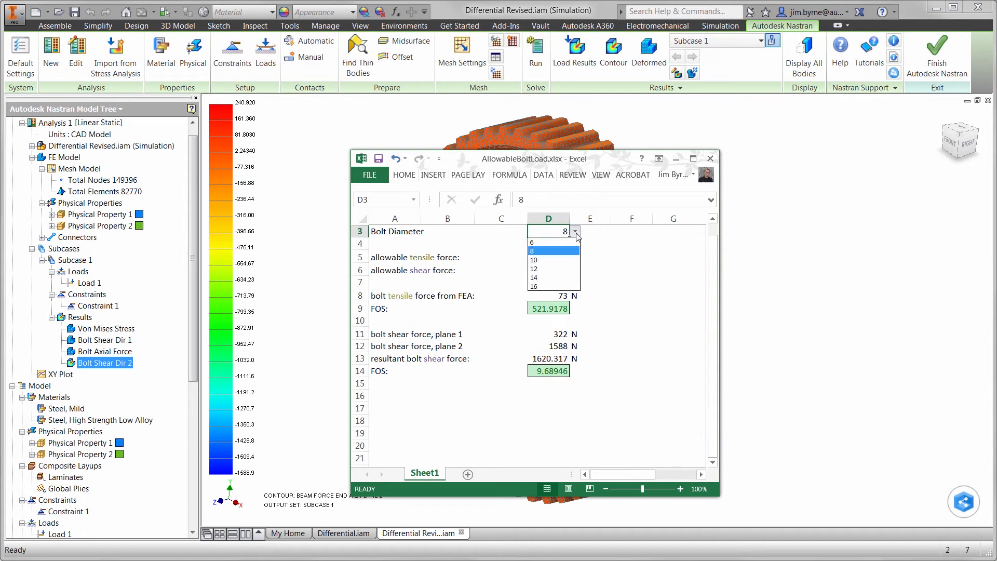
pyautogui.click(533, 243)
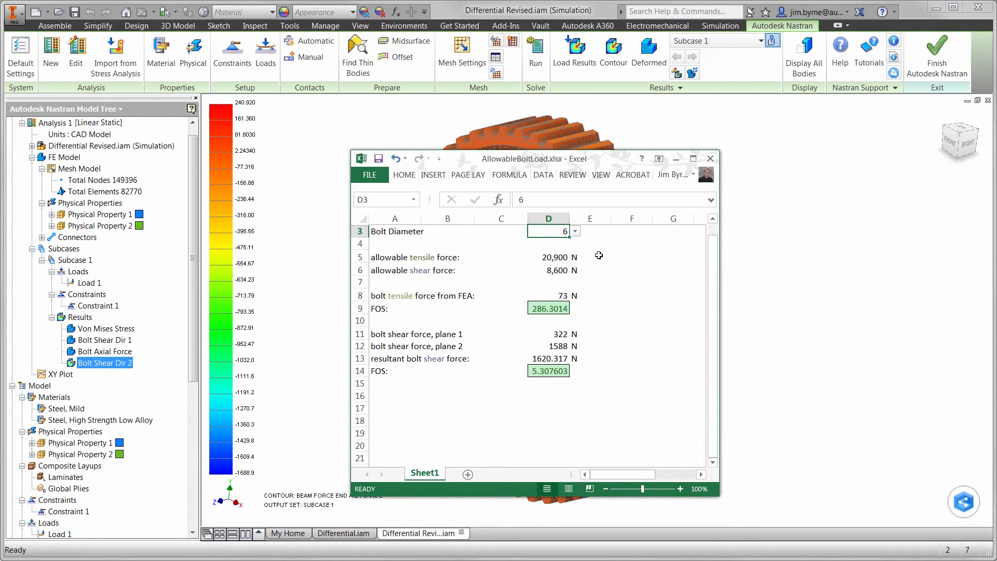
pyautogui.click(710, 158)
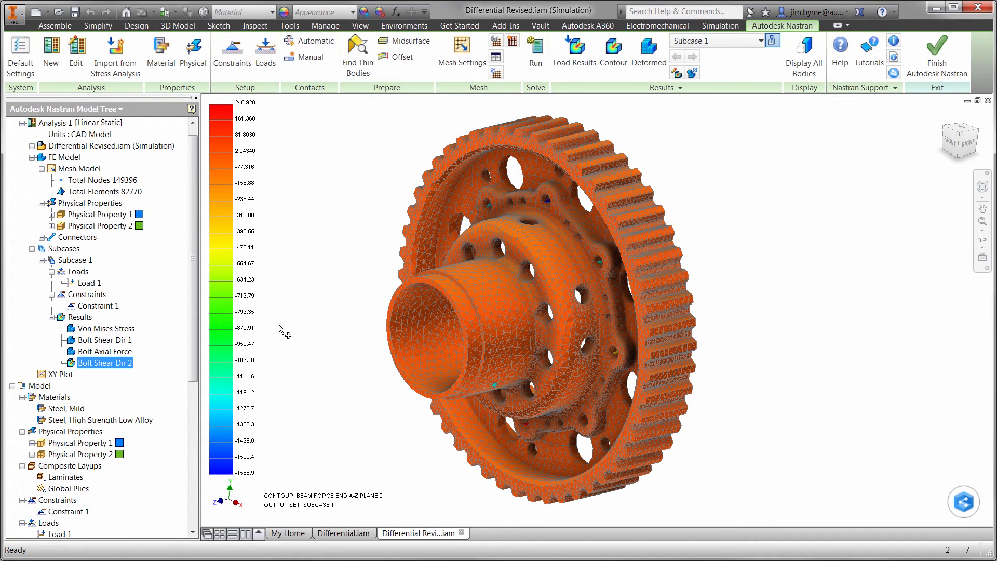
pyautogui.click(109, 328)
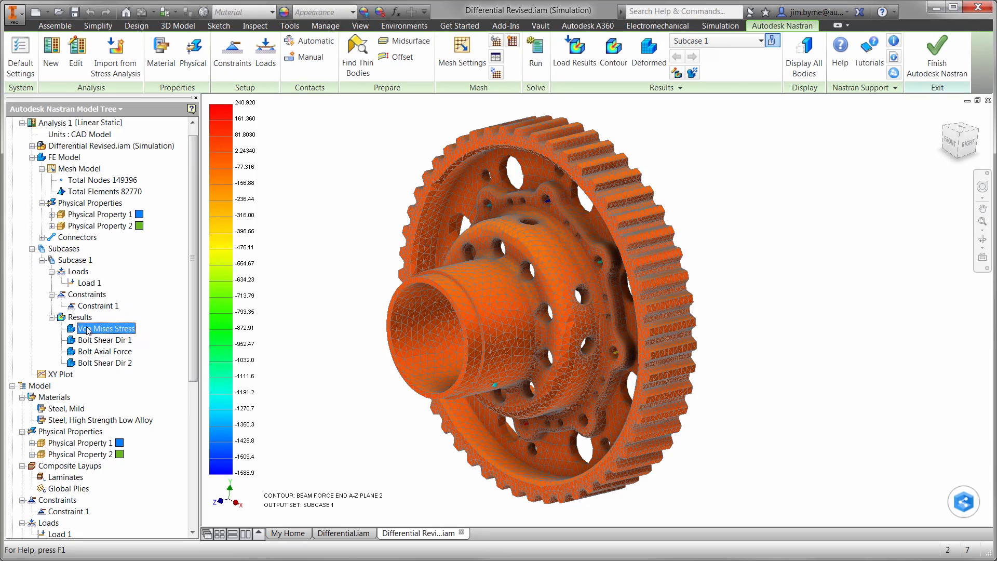